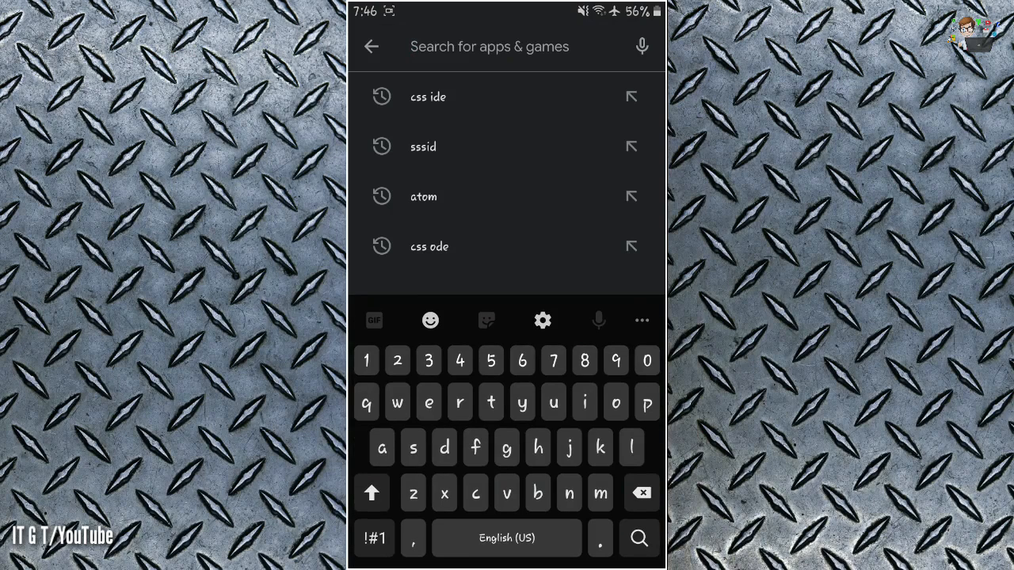
- Find KSWEB in the Play Store via the 'ks' search and launch the installed app
text(ks)
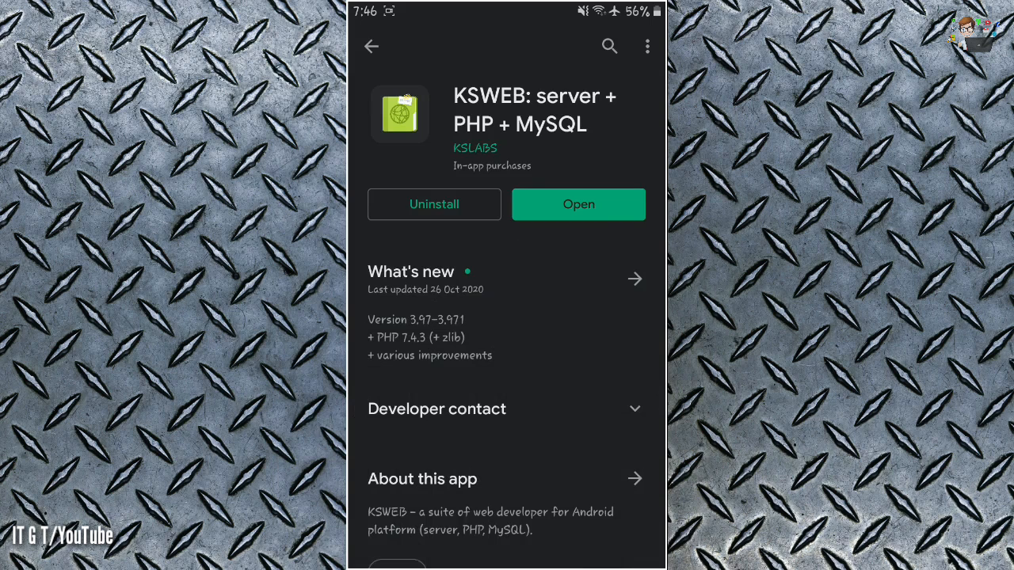
click(578, 205)
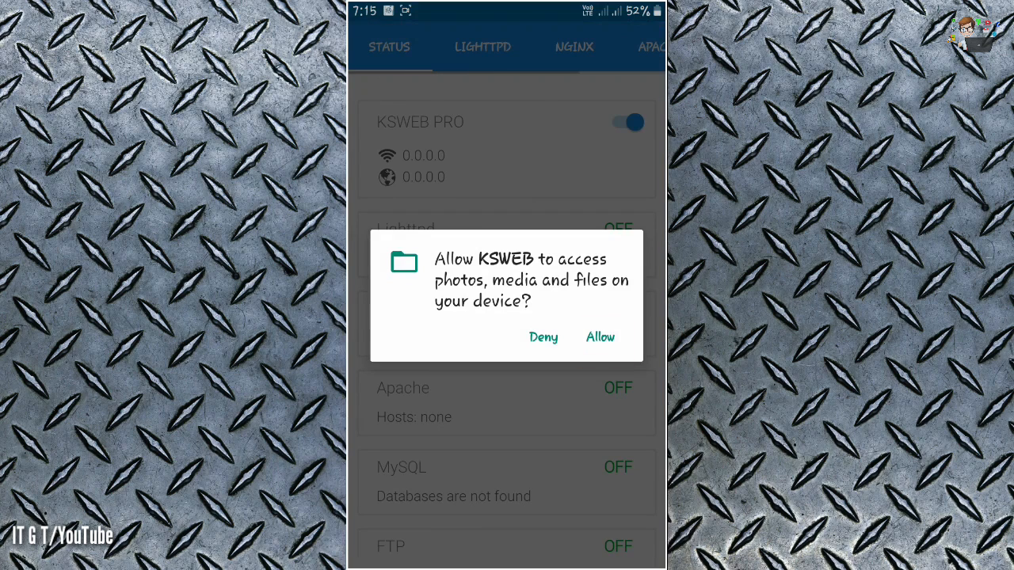
- Allow KSWEB file access and switch on the KSWEB PRO toggle so Lighttpd and MySQL run
click(599, 336)
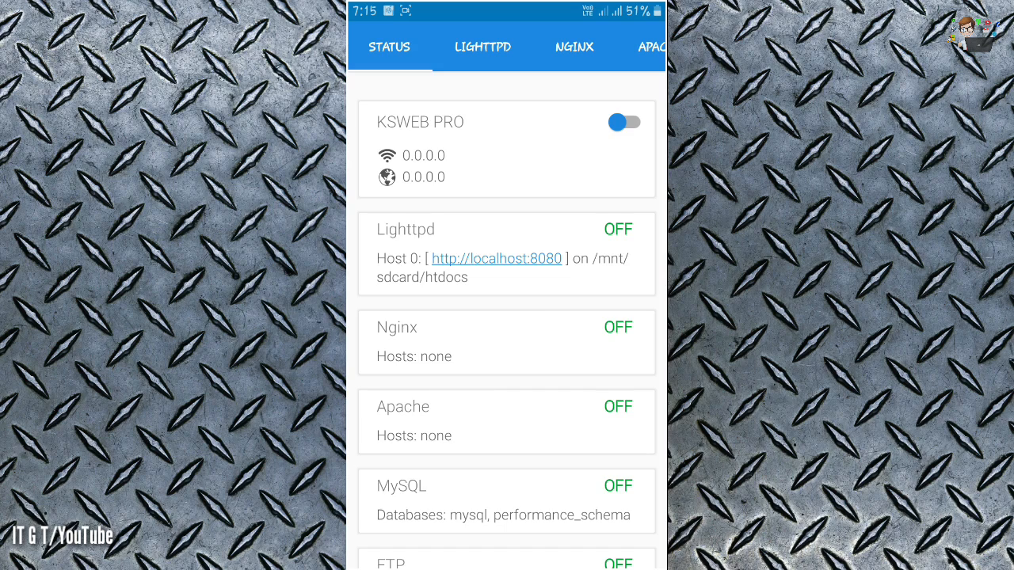
scroll(down, 3)
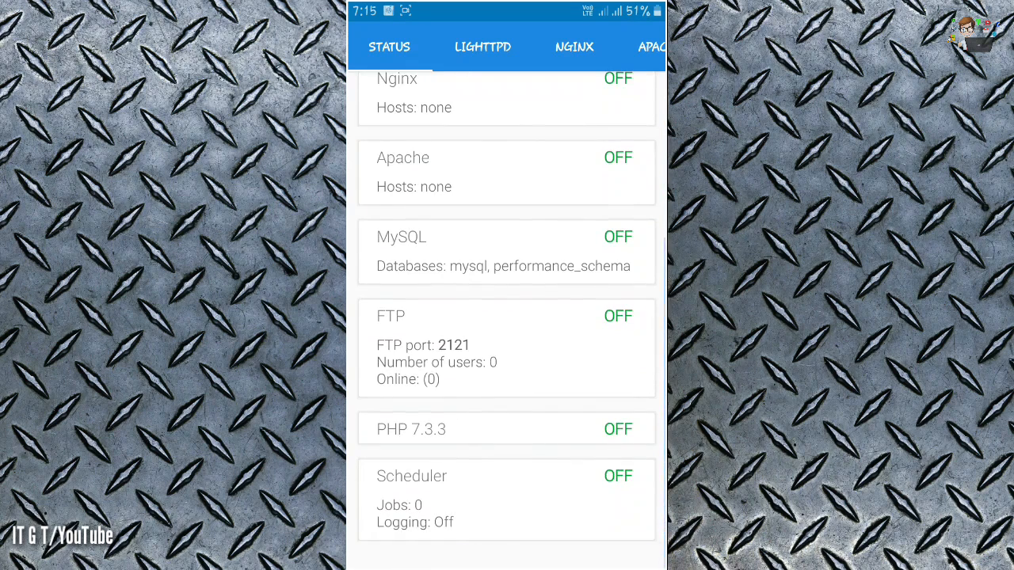
scroll(down, 3)
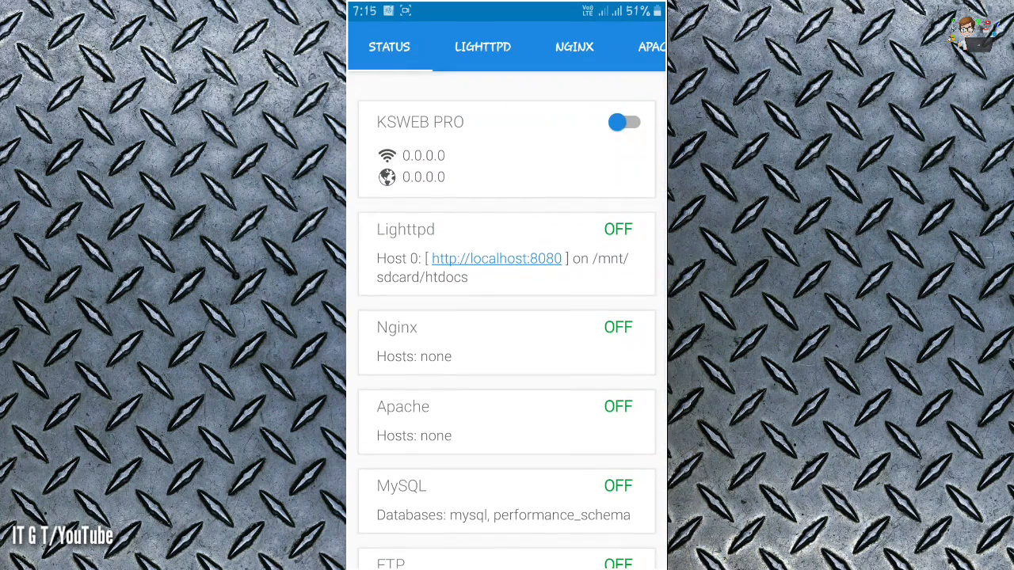
click(625, 122)
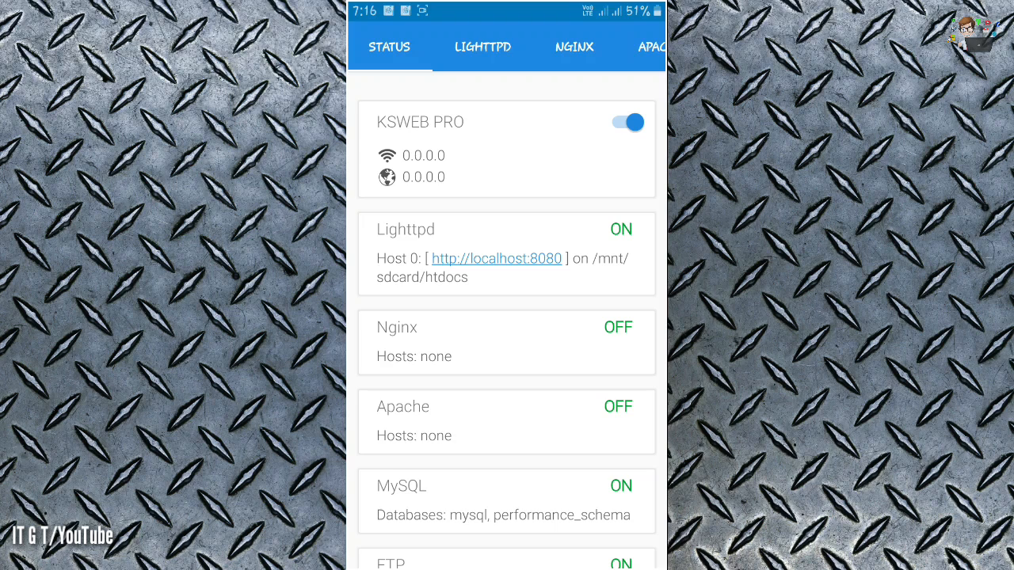
click(498, 258)
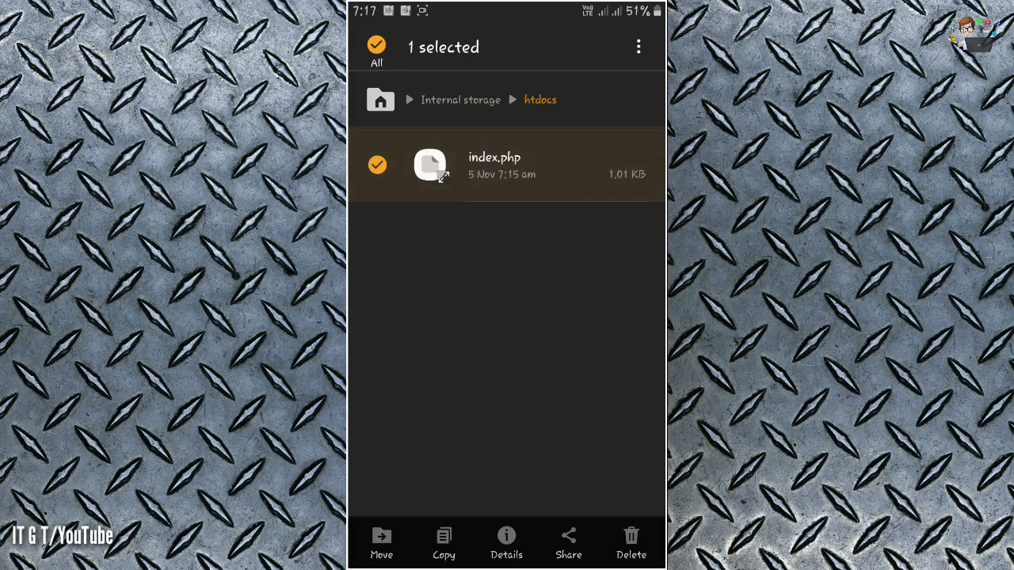
- Browse into the htdocs folder of internal storage to reach index.php
click(377, 165)
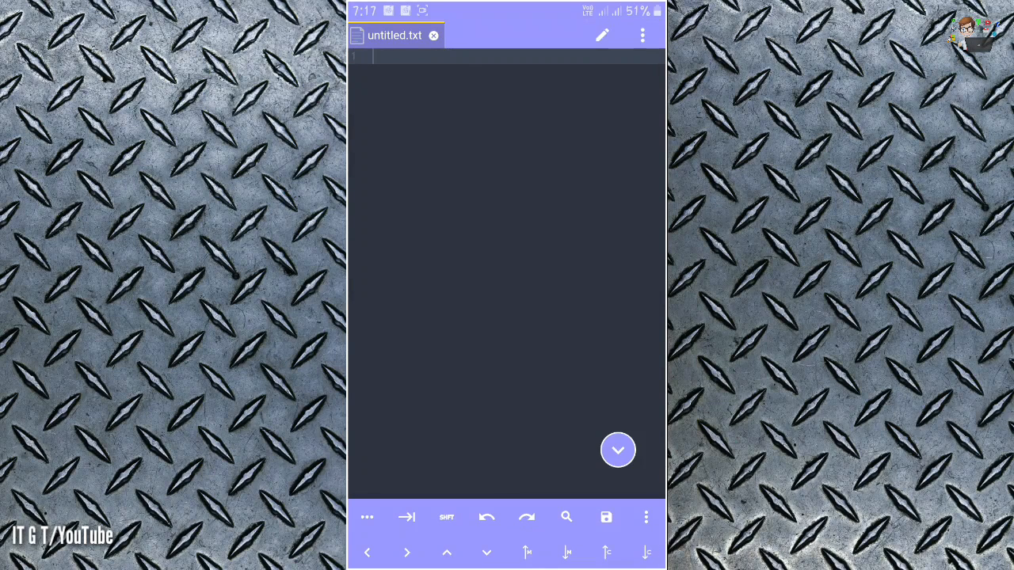
- Locate index.php in htdocs through Acode's file browser and move to the end of its code
click(643, 35)
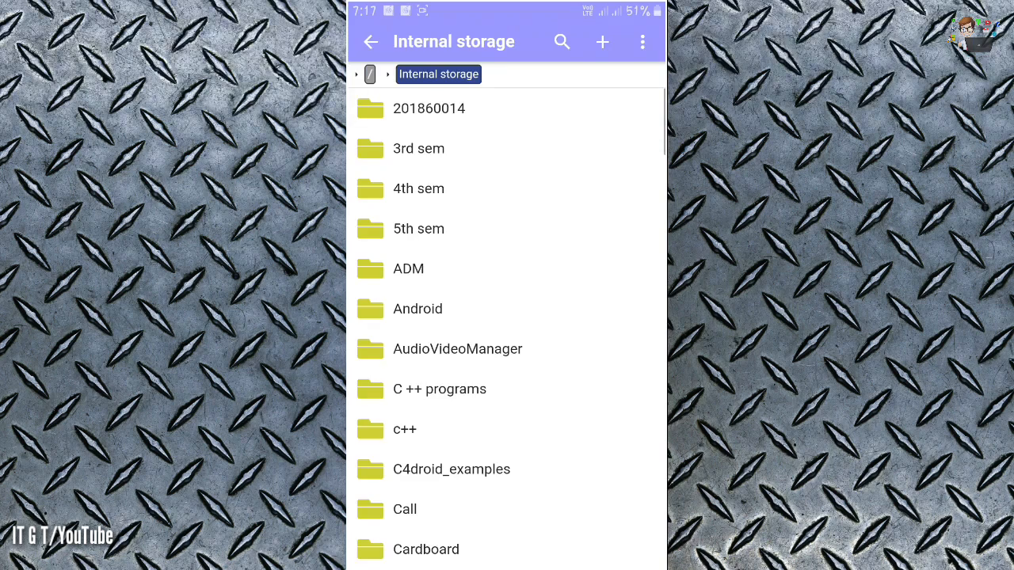
scroll(down, 3)
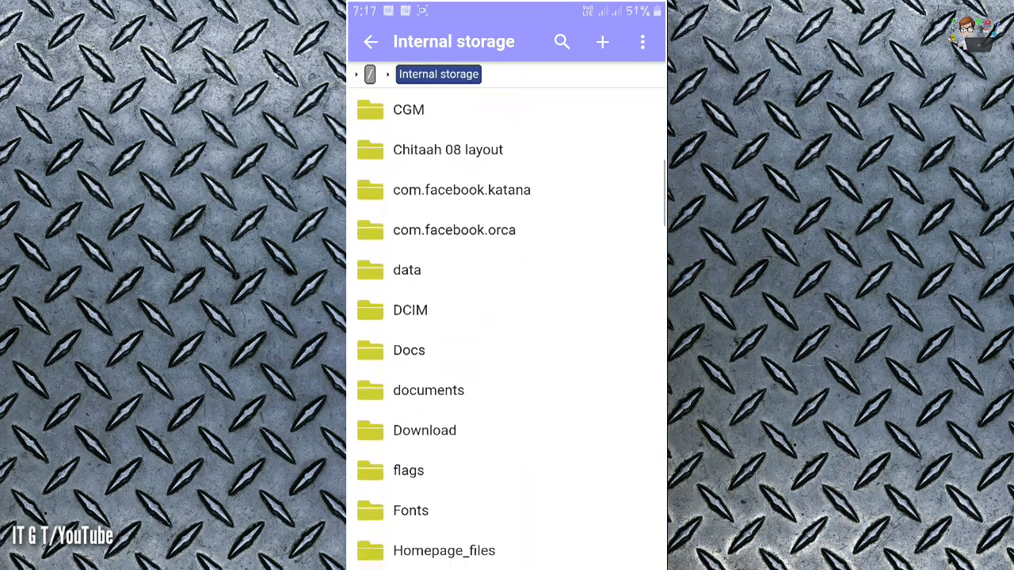
scroll(down, 3)
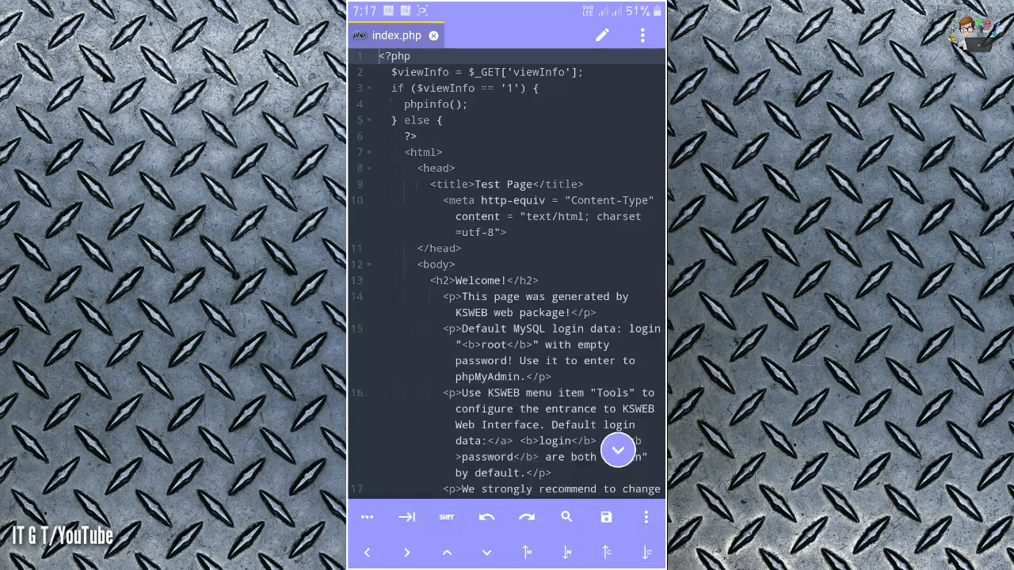
scroll(down, 3)
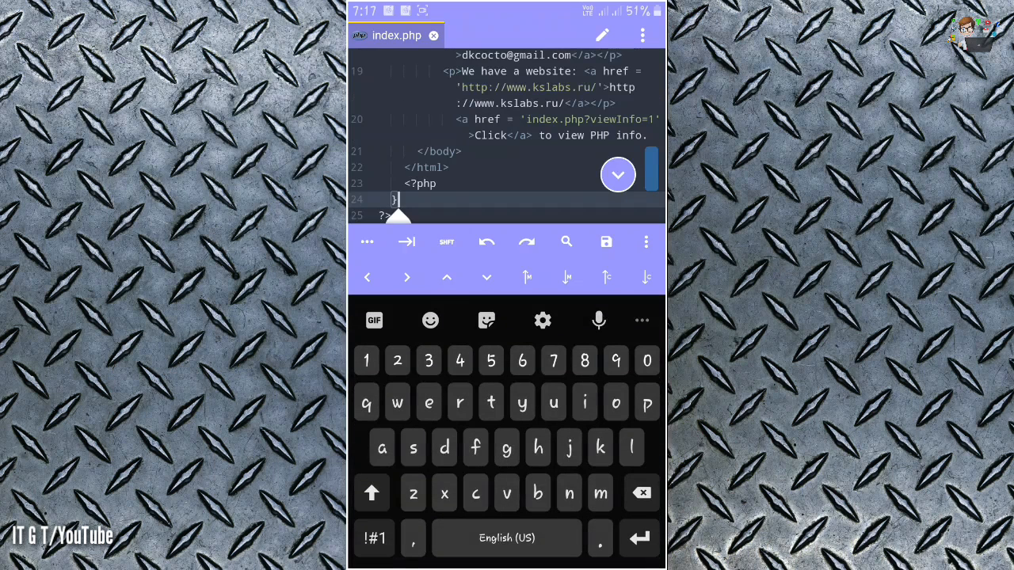
click(396, 200)
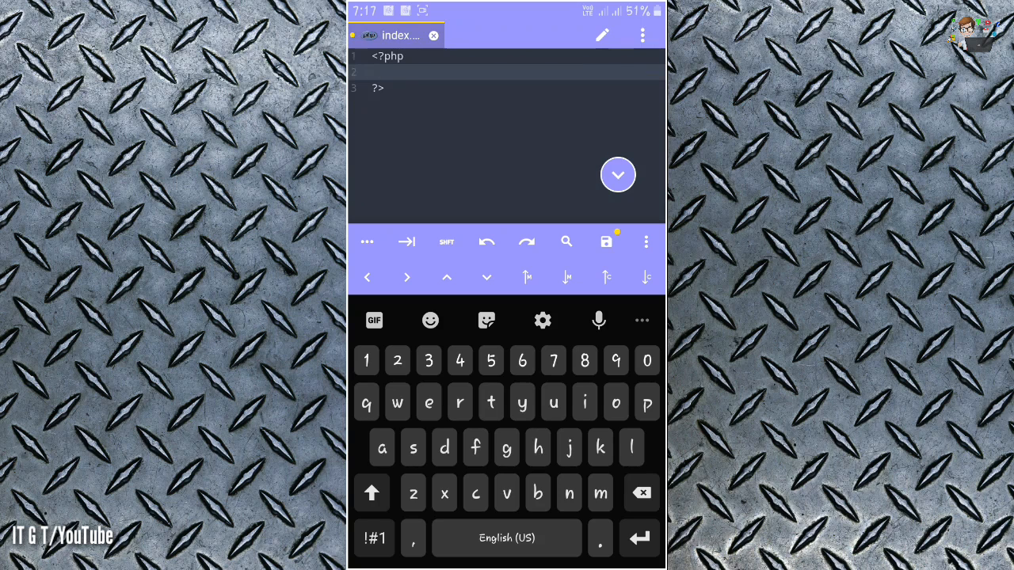
- Write echo("Hello programmers"); inside the PHP block and save index.php
text(ech)
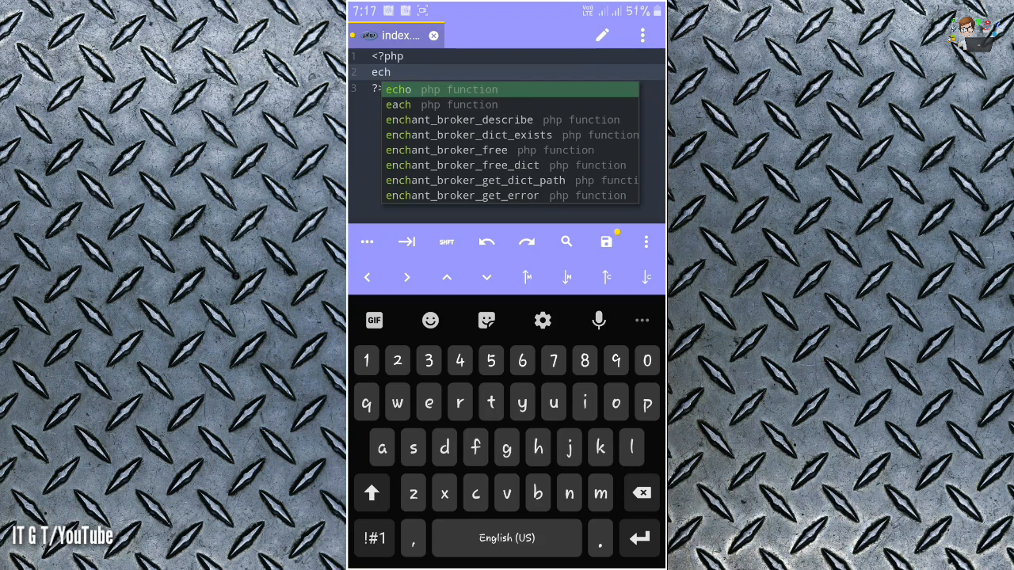
click(397, 89)
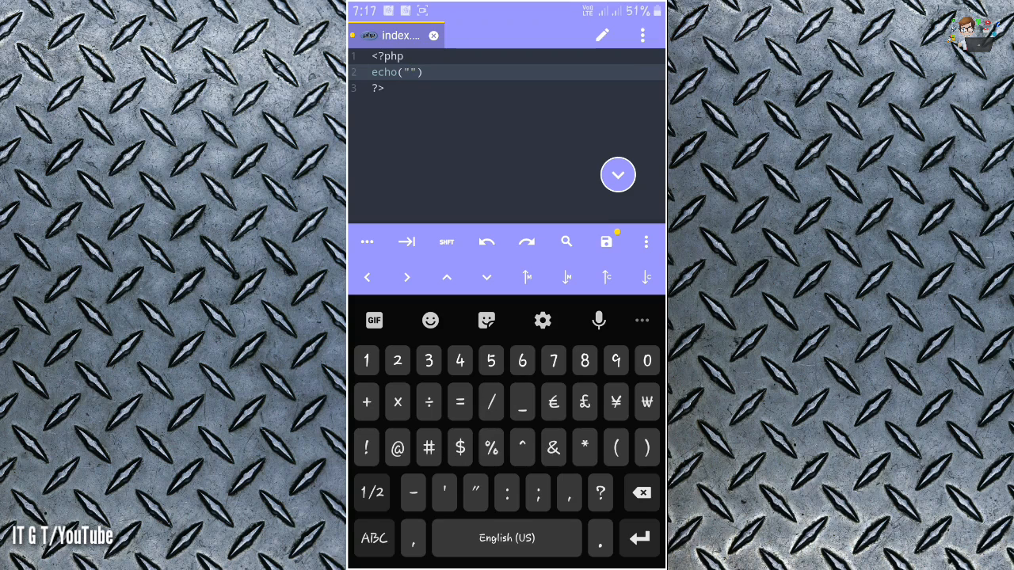
text(Hello)
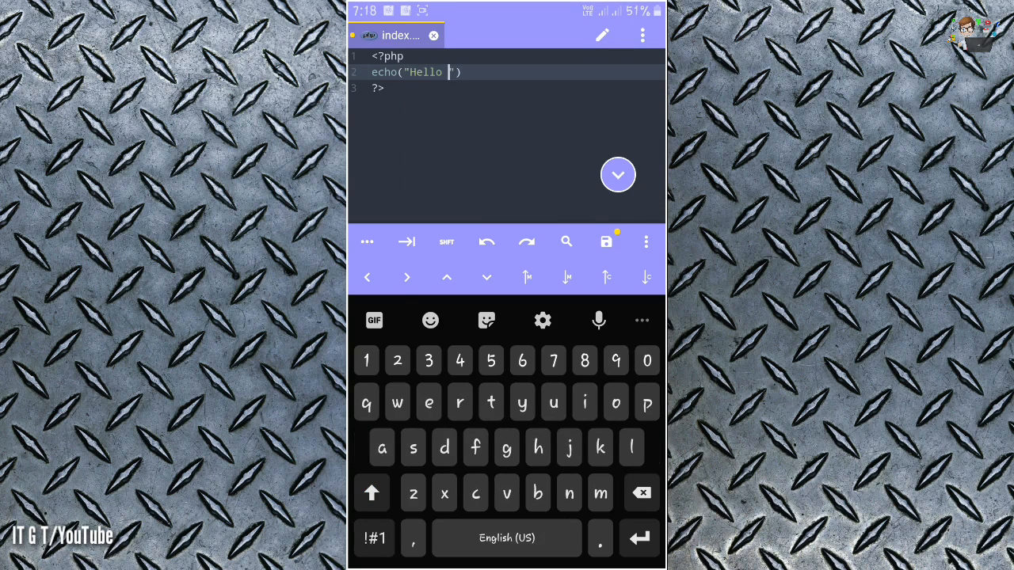
key(d)
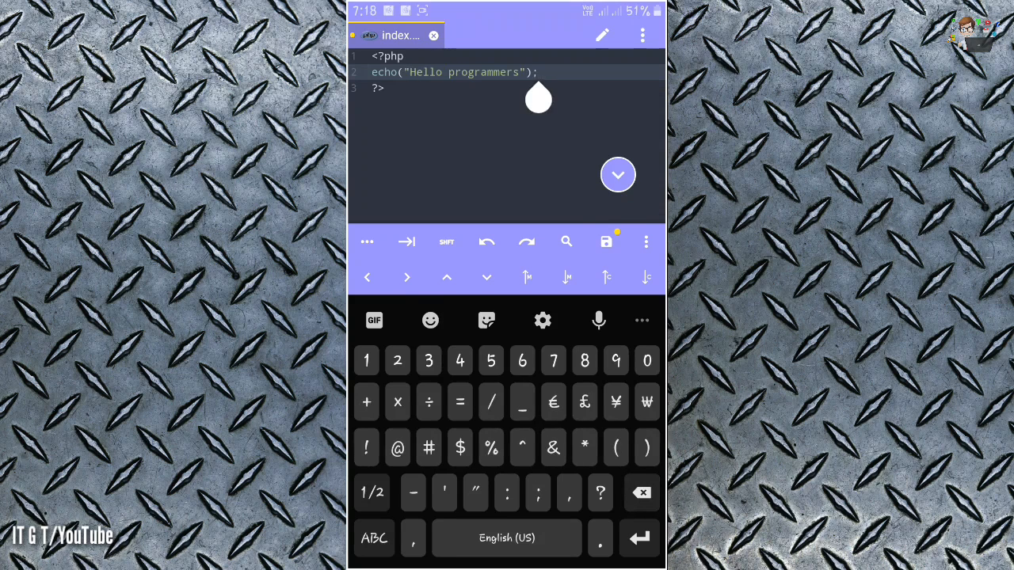
click(605, 241)
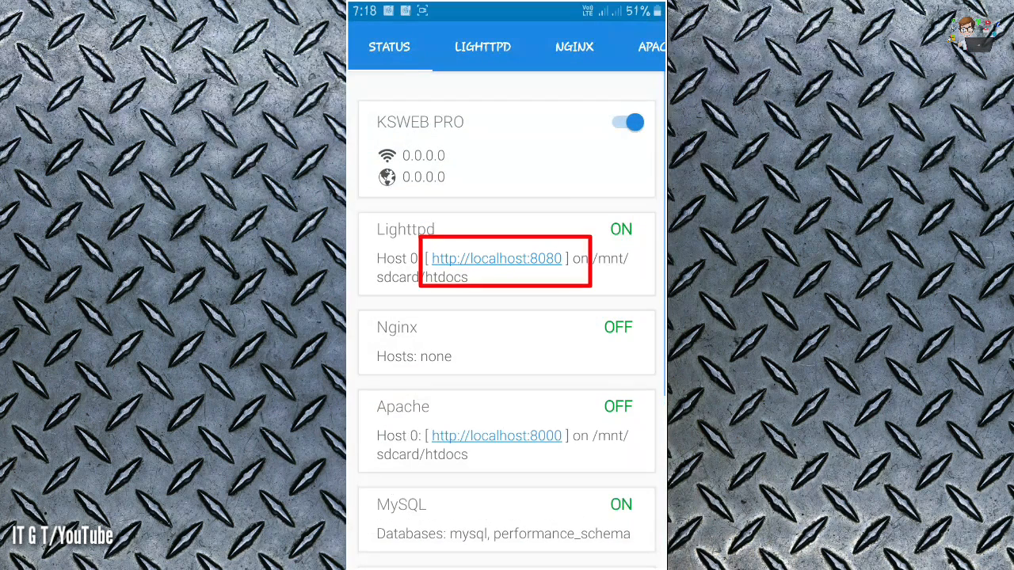
- Test the site at localhost:8080, then bring up KSWEB's PHP server settings
click(496, 258)
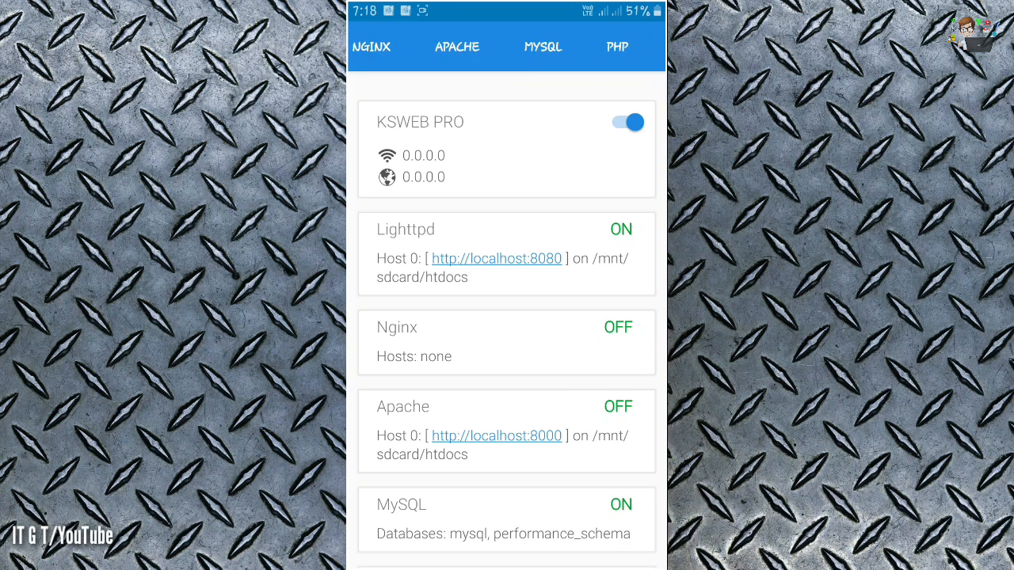
click(456, 46)
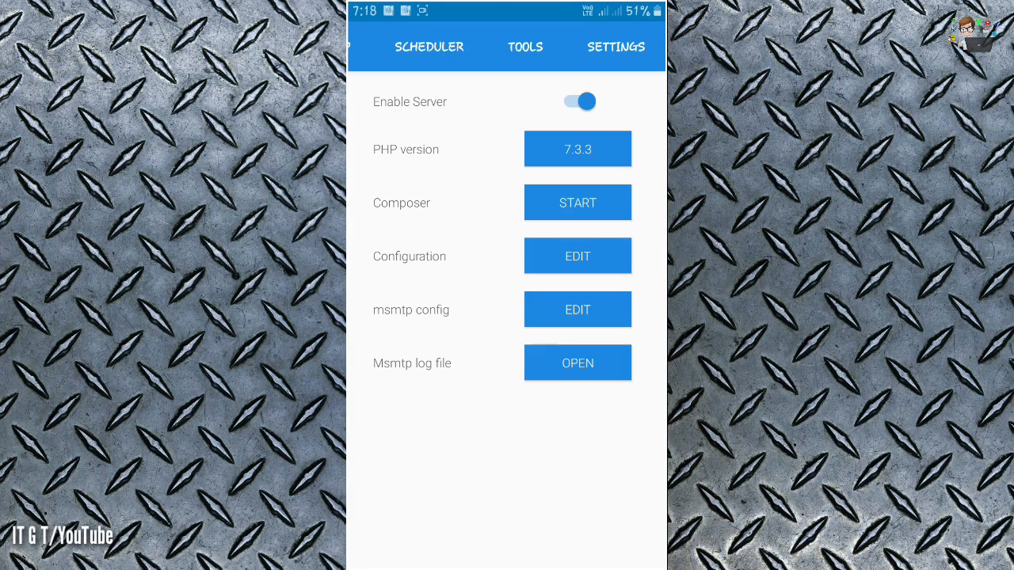
- Add phpMyAdmin from Tools as a host on localhost:8001, restart the server and return to Status
click(526, 47)
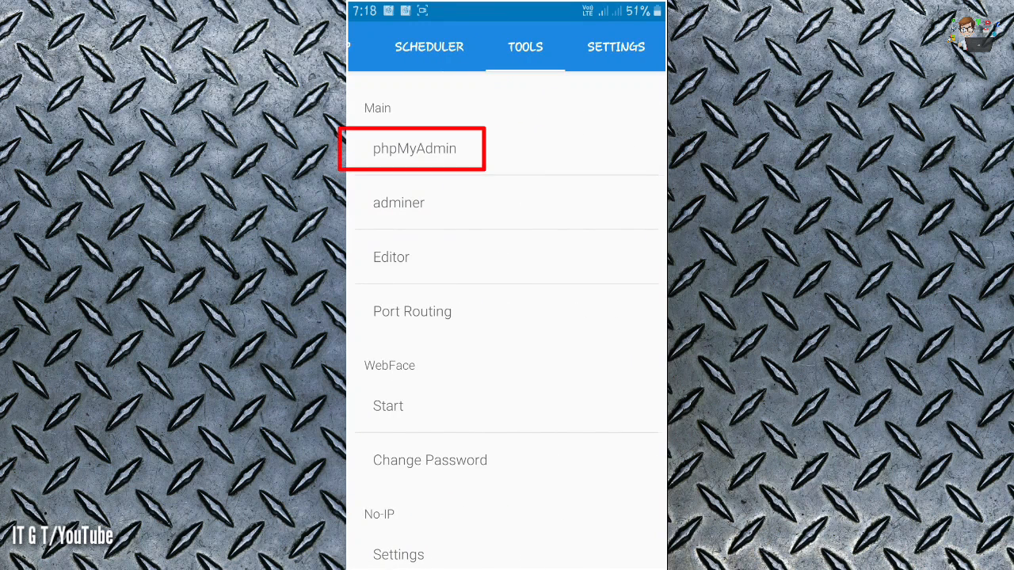
click(414, 149)
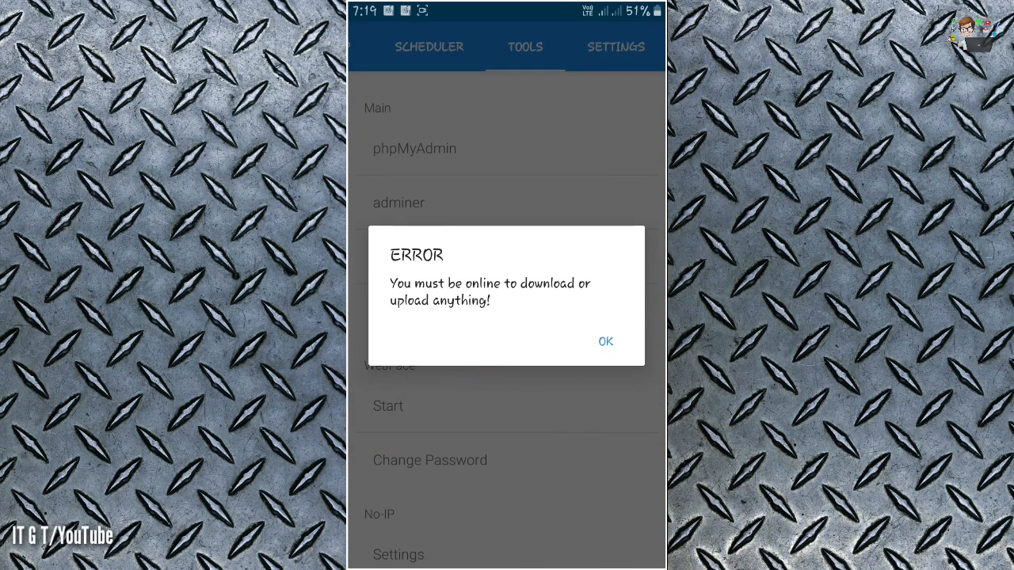
click(606, 342)
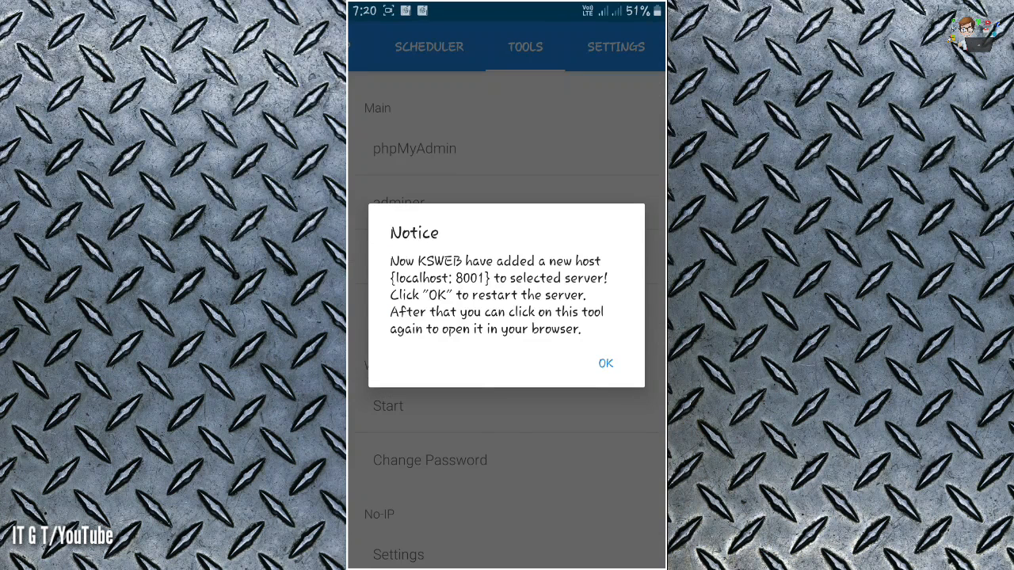
click(605, 363)
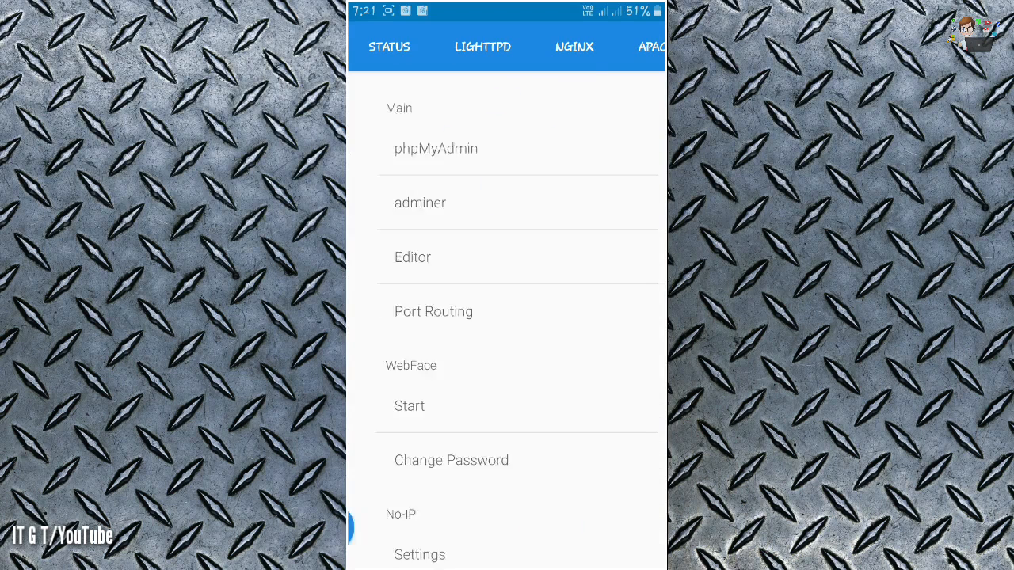
click(390, 46)
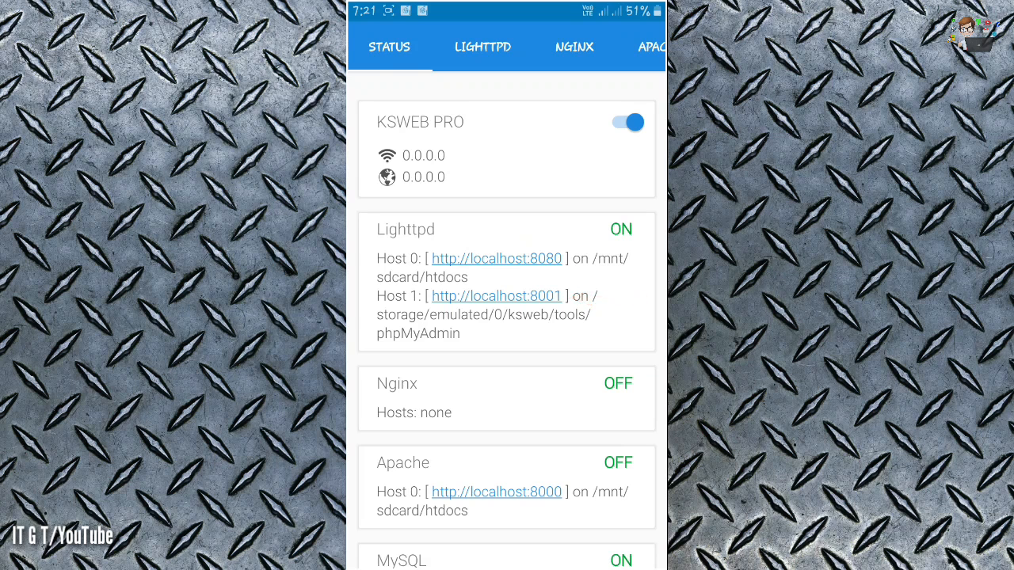
- Log in to phpMyAdmin at localhost:8001 as root and go to the SQL query page
click(495, 297)
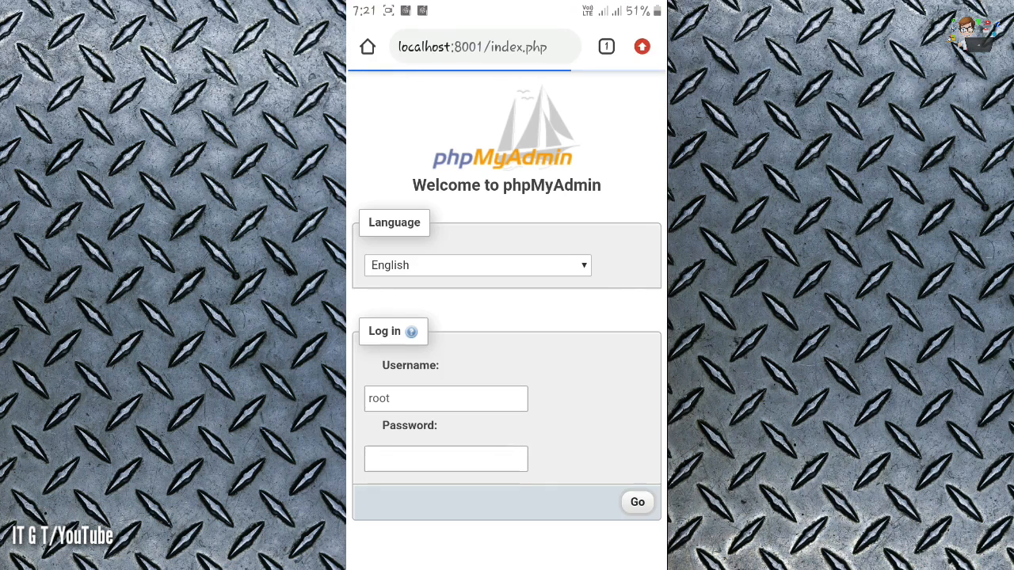
click(637, 502)
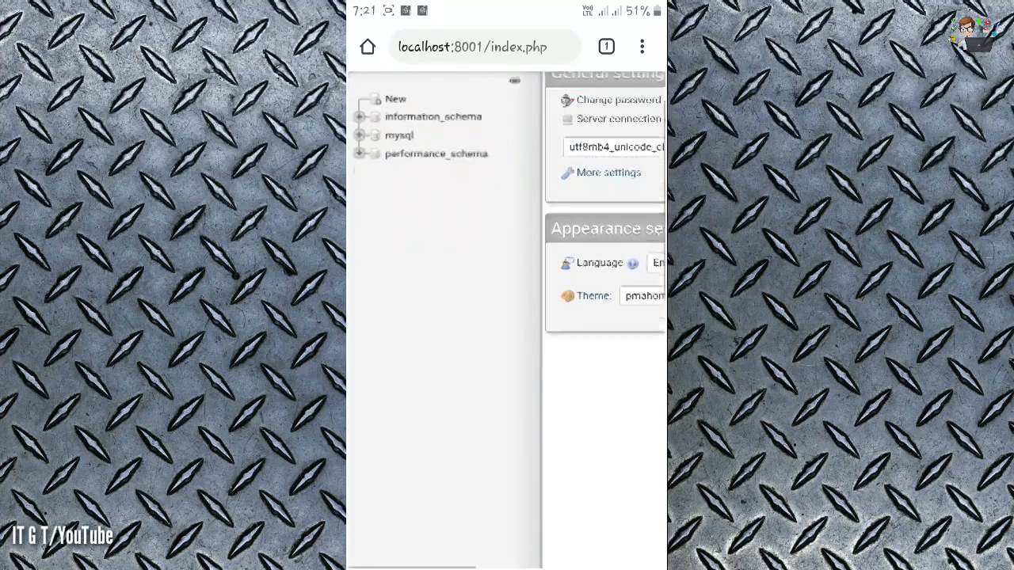
scroll(down, 3)
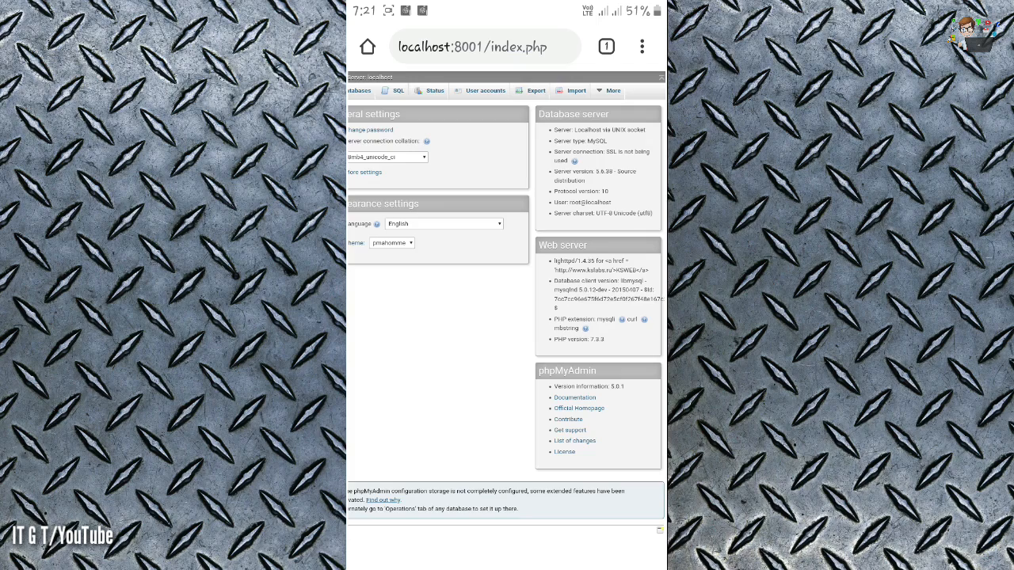
click(399, 90)
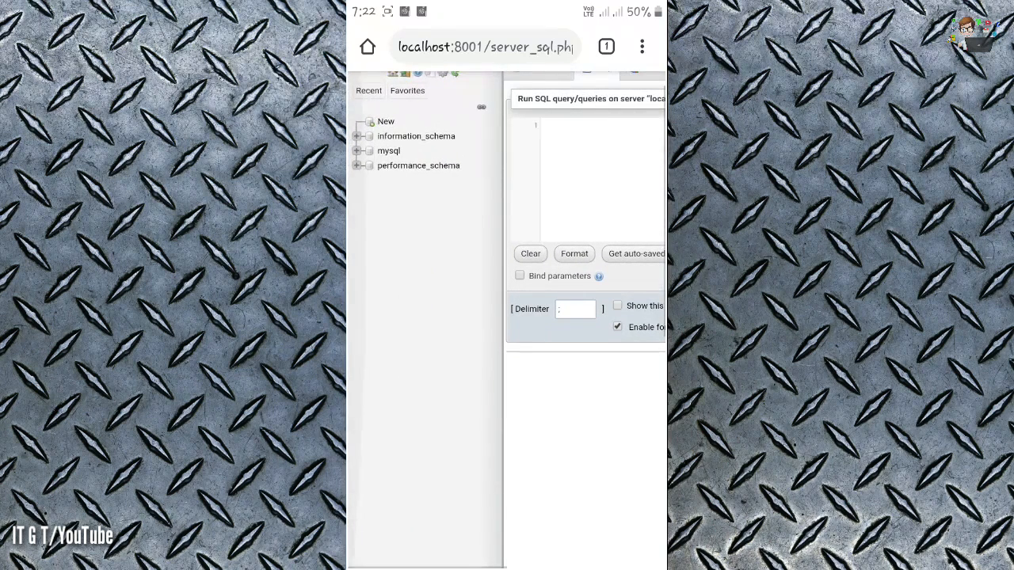
- Create a database named Crud from the Databases page and start a new table inside it
click(387, 121)
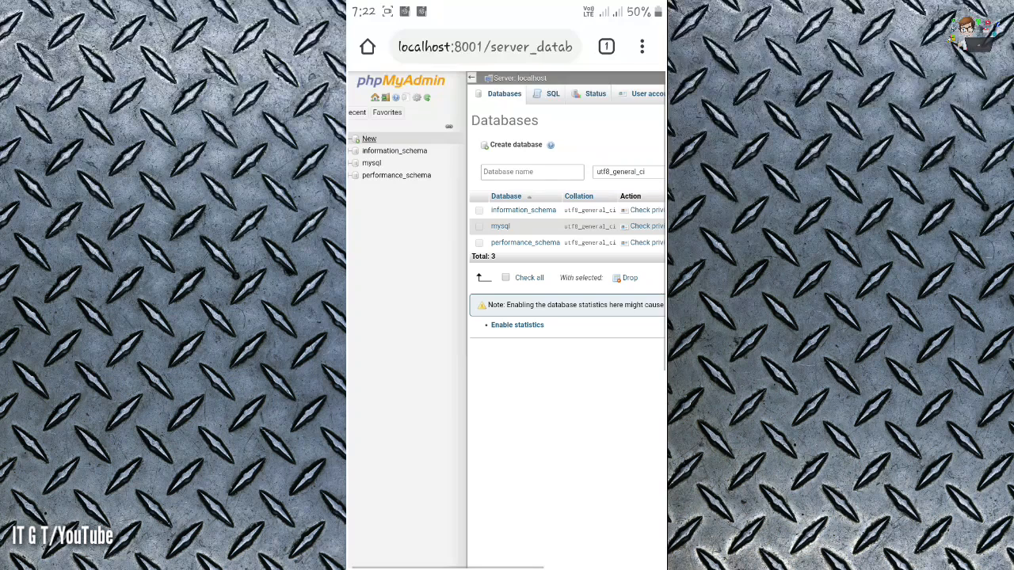
click(530, 171)
text(Crud)
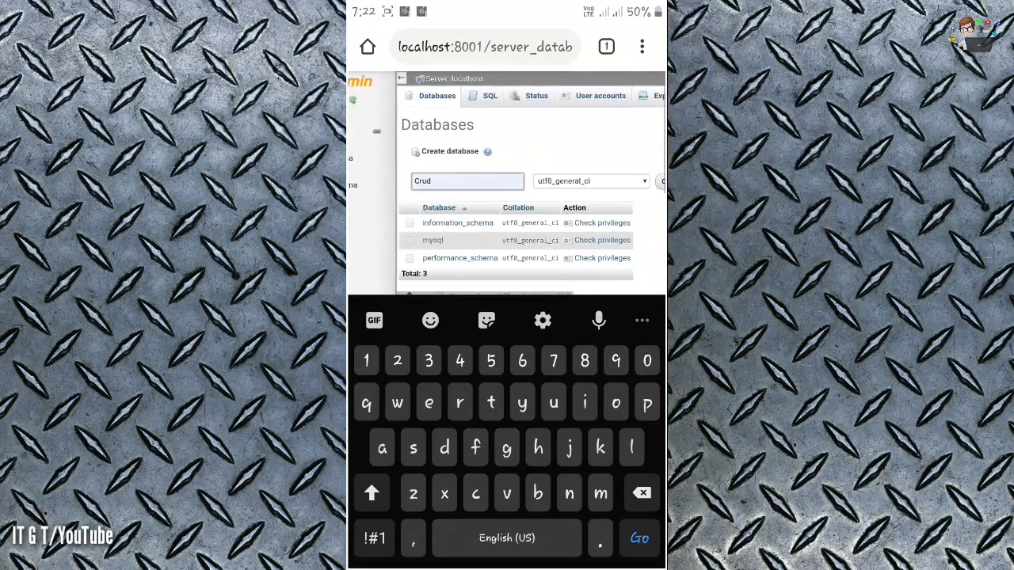
click(634, 181)
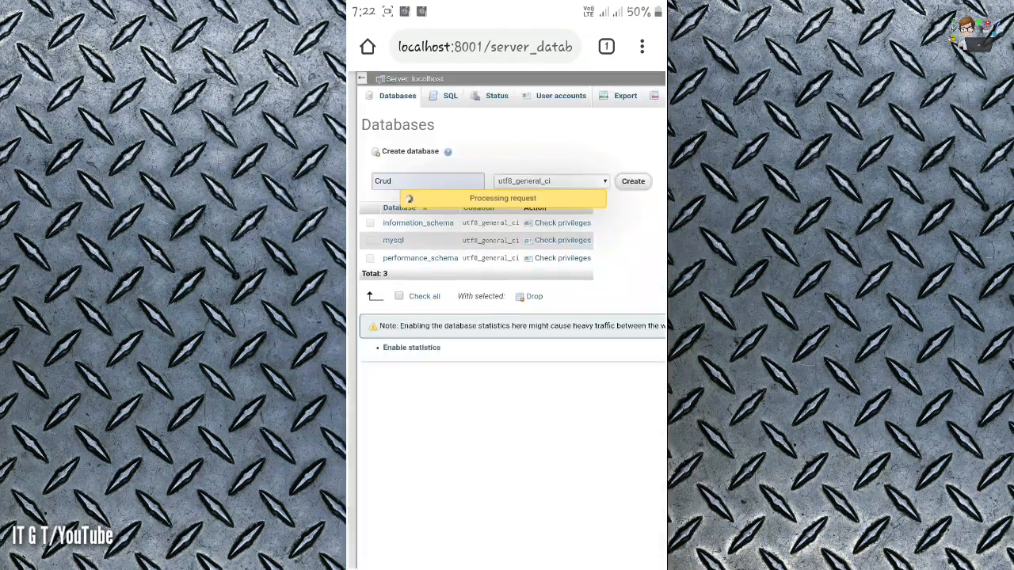
click(634, 181)
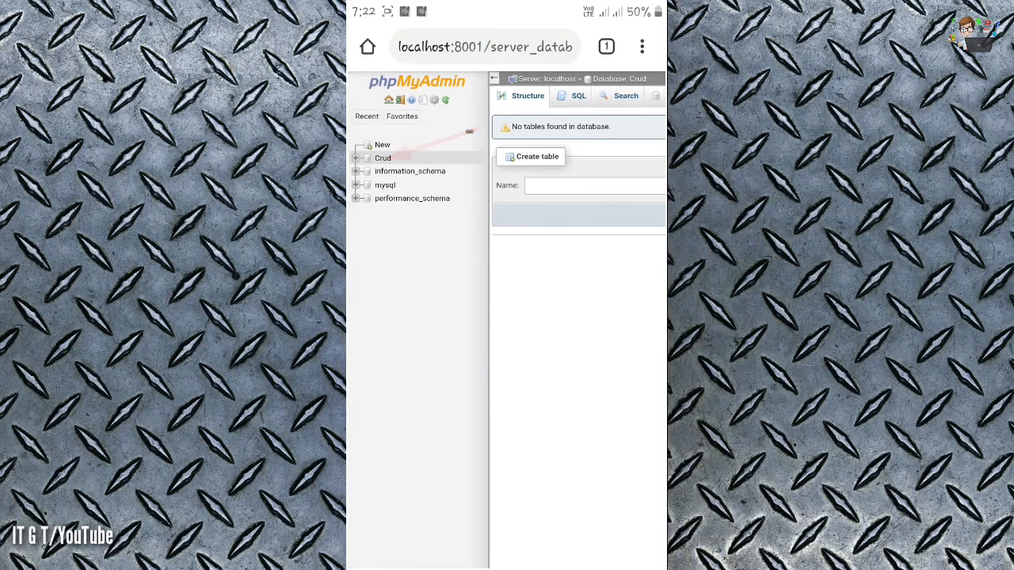
scroll(right, 3)
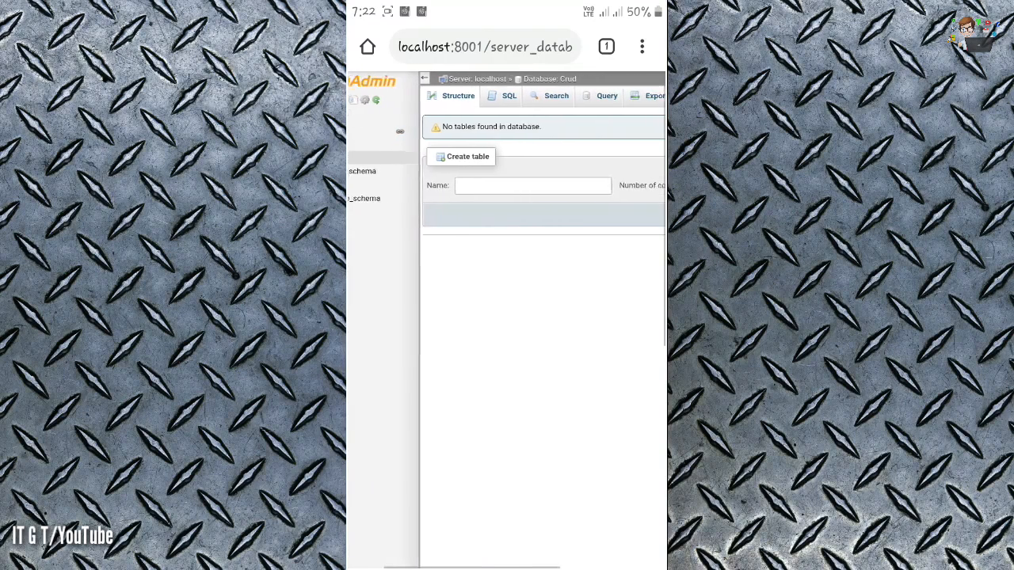
click(533, 185)
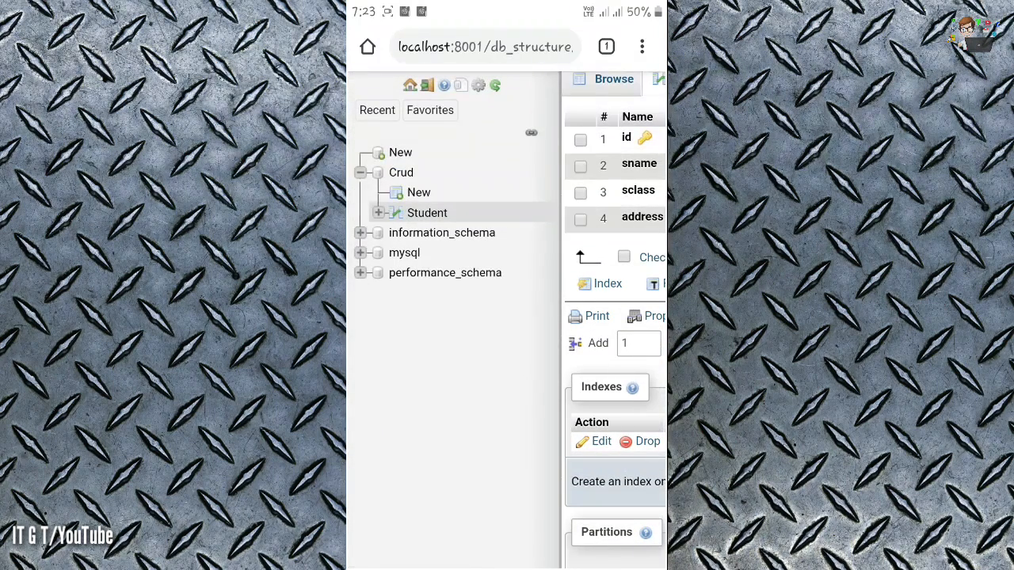
- Expand the Student table in the navigation tree to reveal its columns and indexes
click(379, 212)
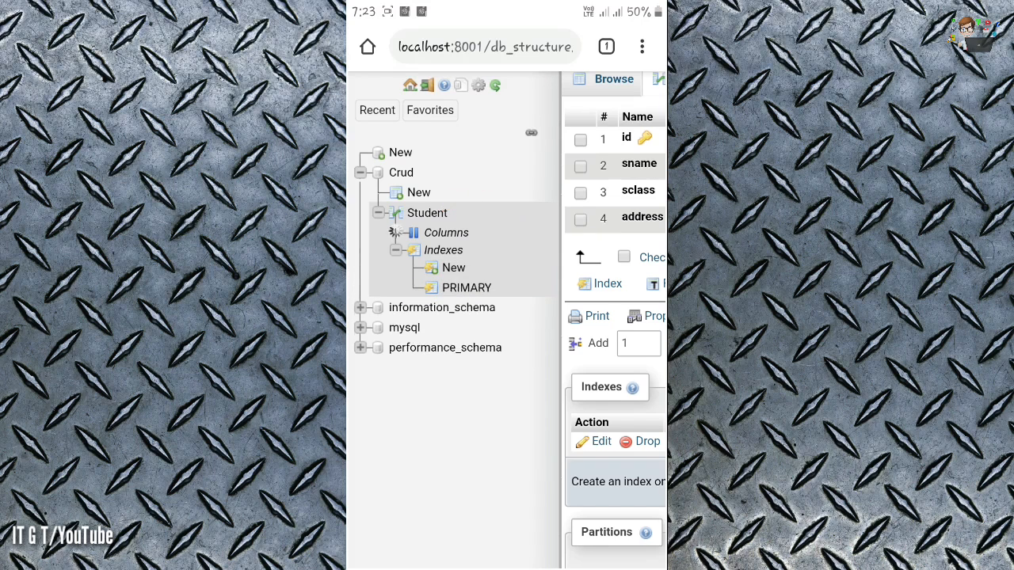
click(396, 231)
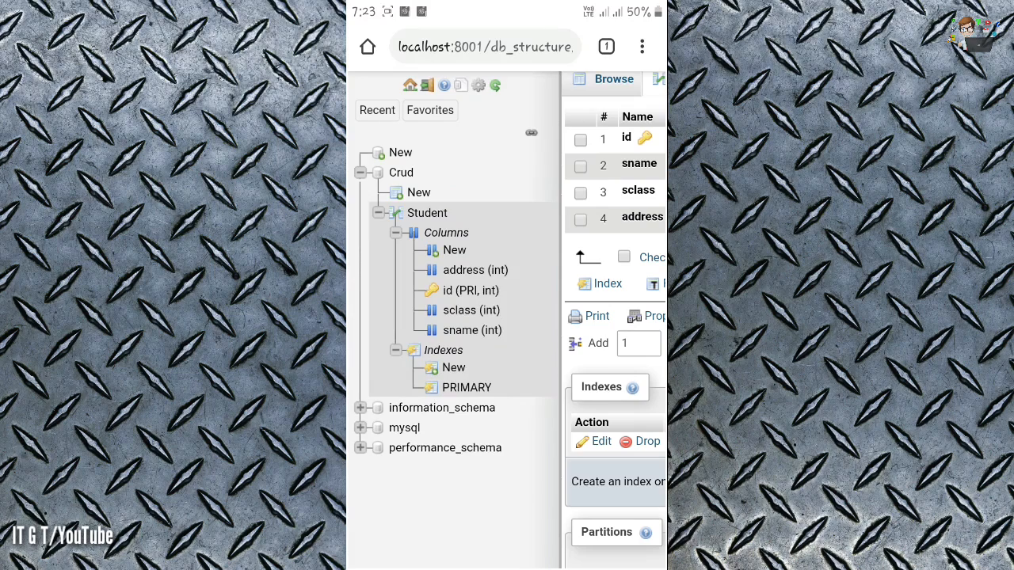
click(645, 97)
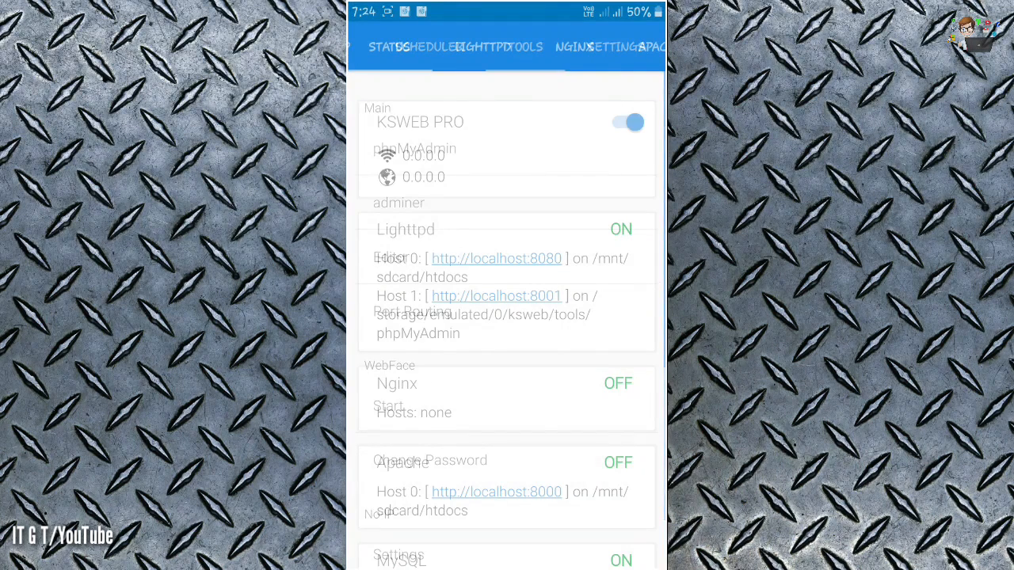
- Switch the KSWEB PRO toggle off and confirm localhost:8080 refuses to connect
click(625, 122)
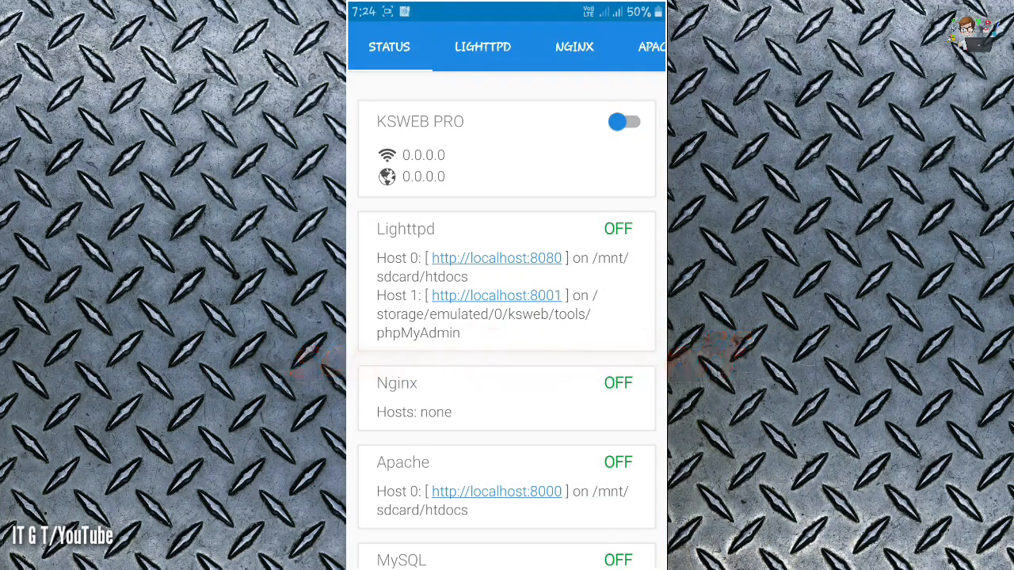
click(497, 258)
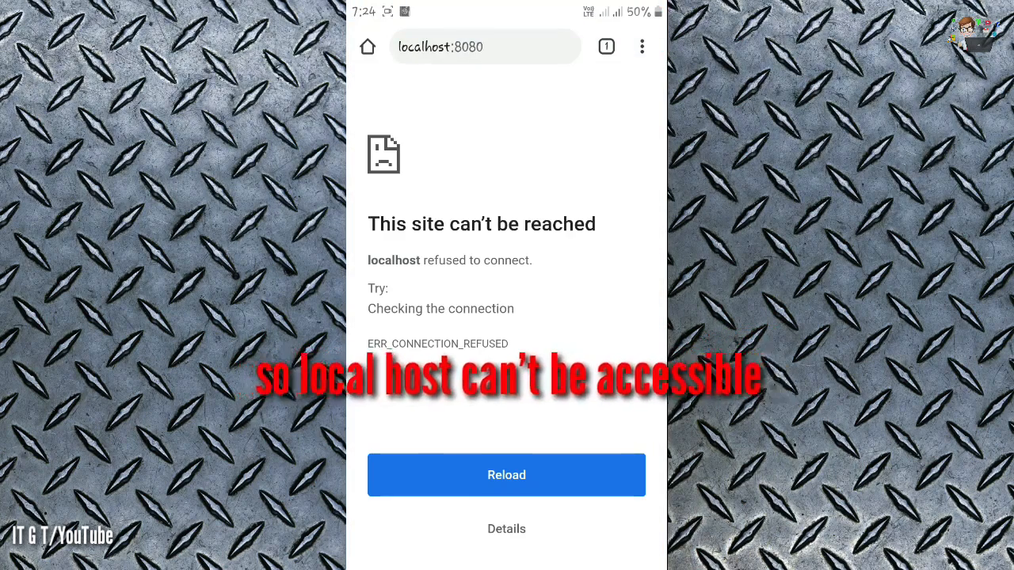